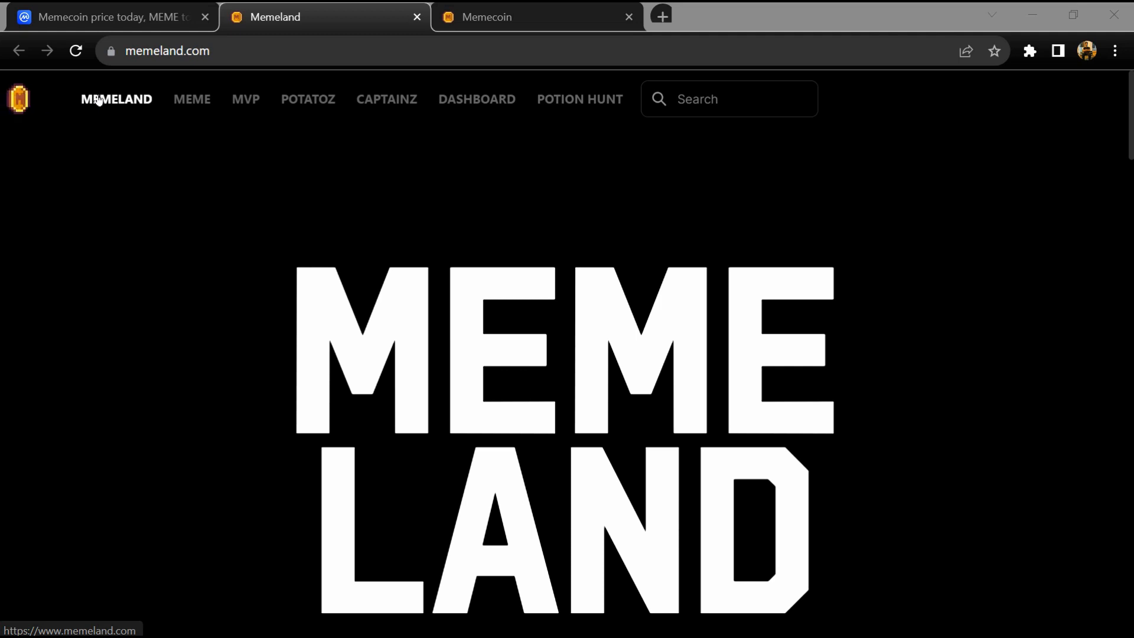
Scroll down the current page, then switch to the memecoin.org timeline tab
scroll("down", 3)
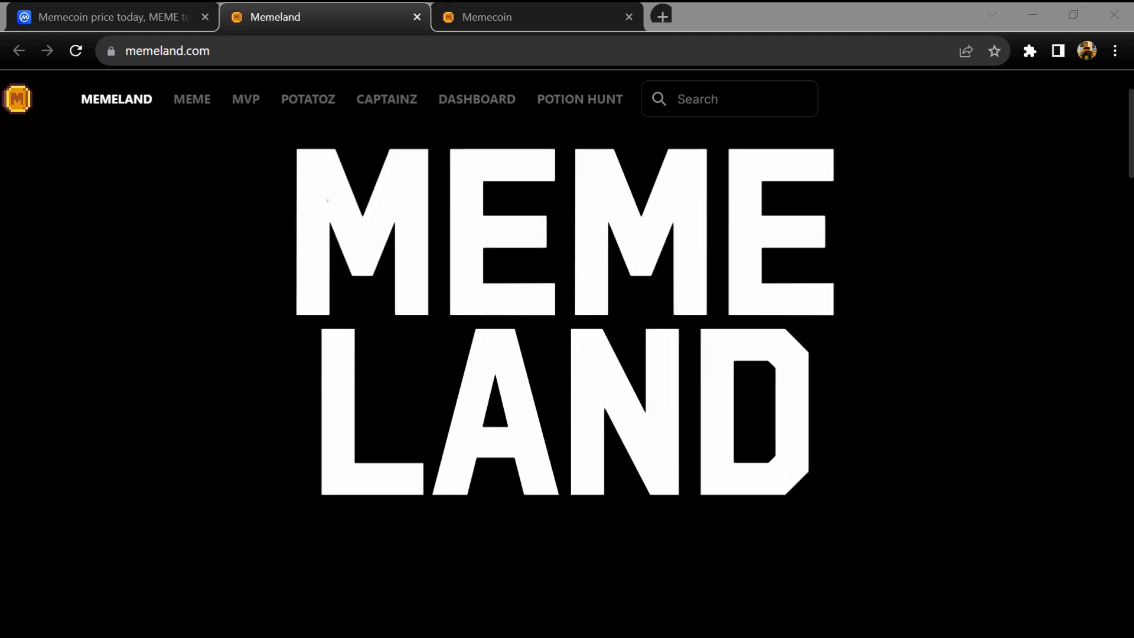
scroll("down", 3)
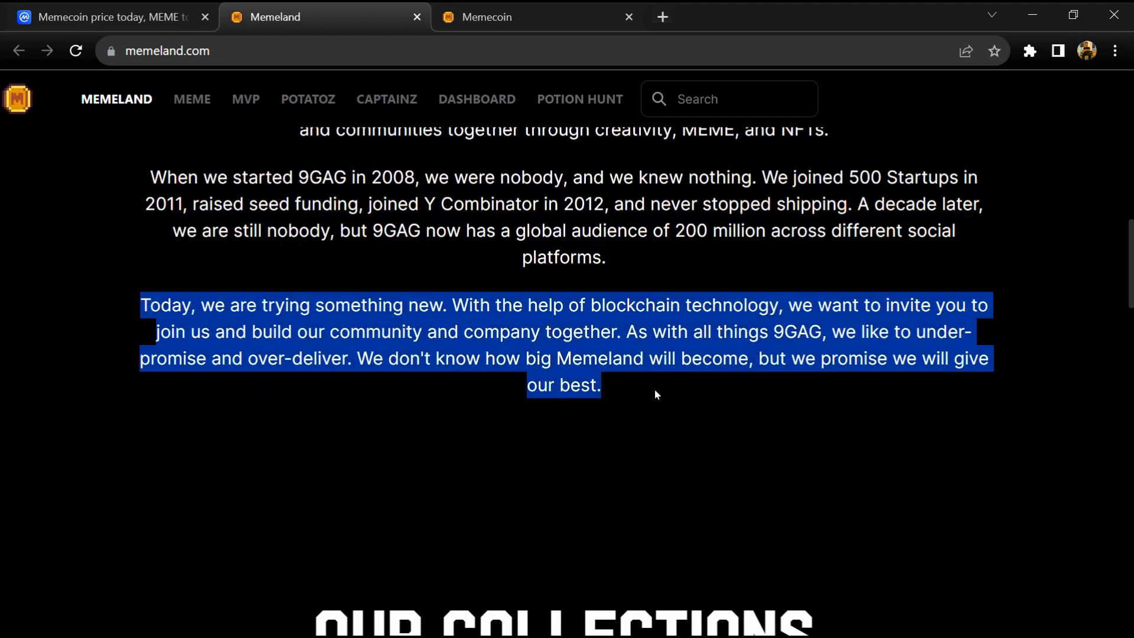
scroll("down", 3)
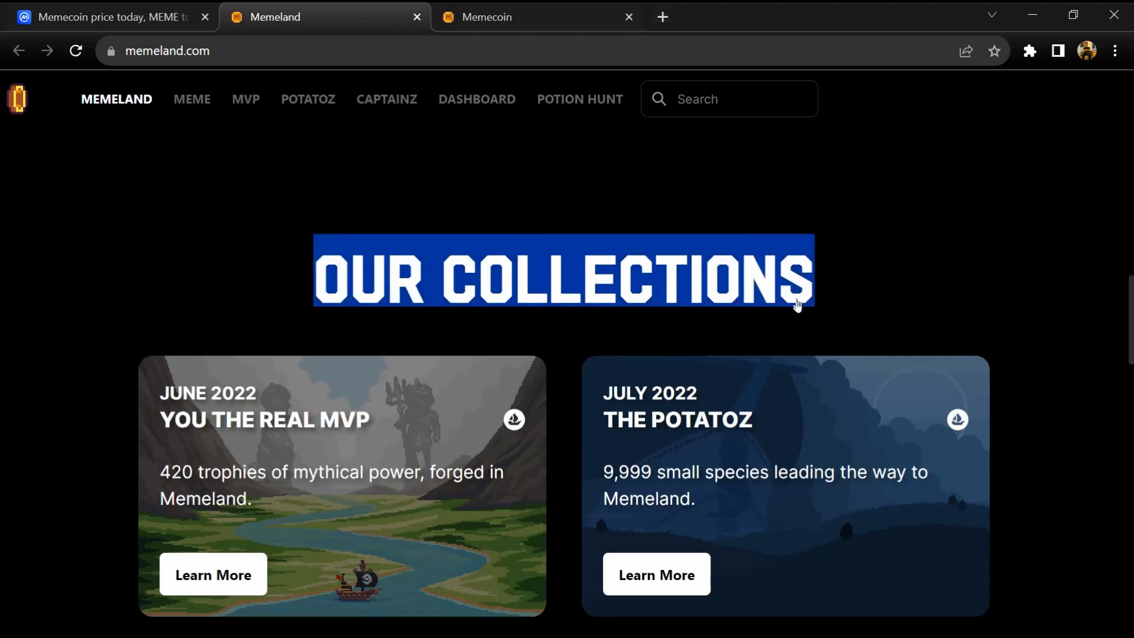
scroll("down", 3)
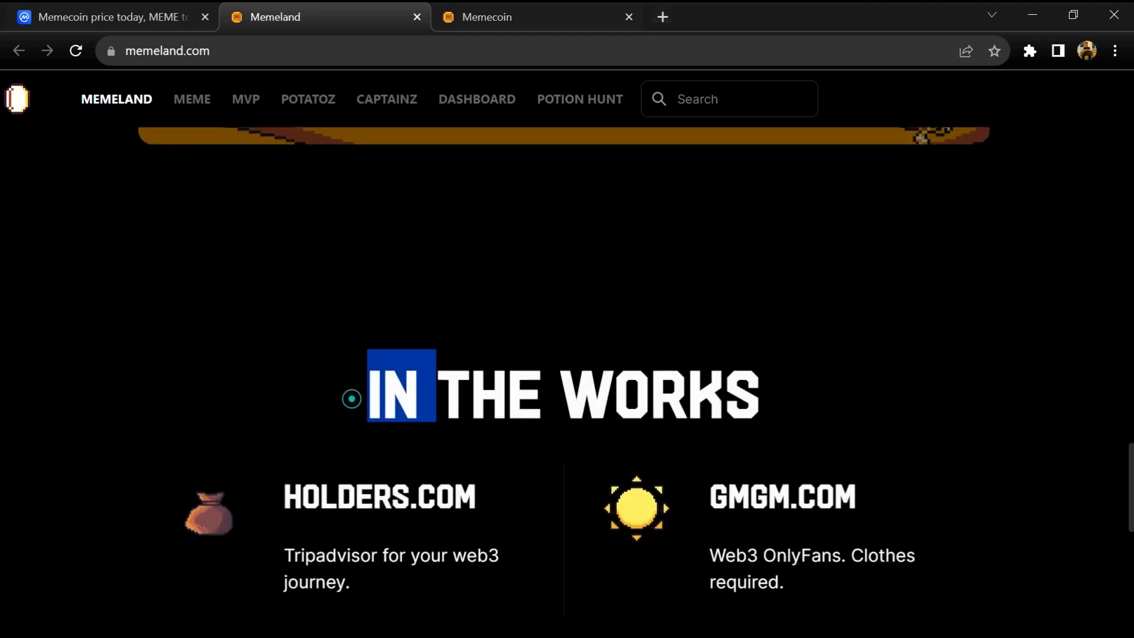
scroll("down", 3)
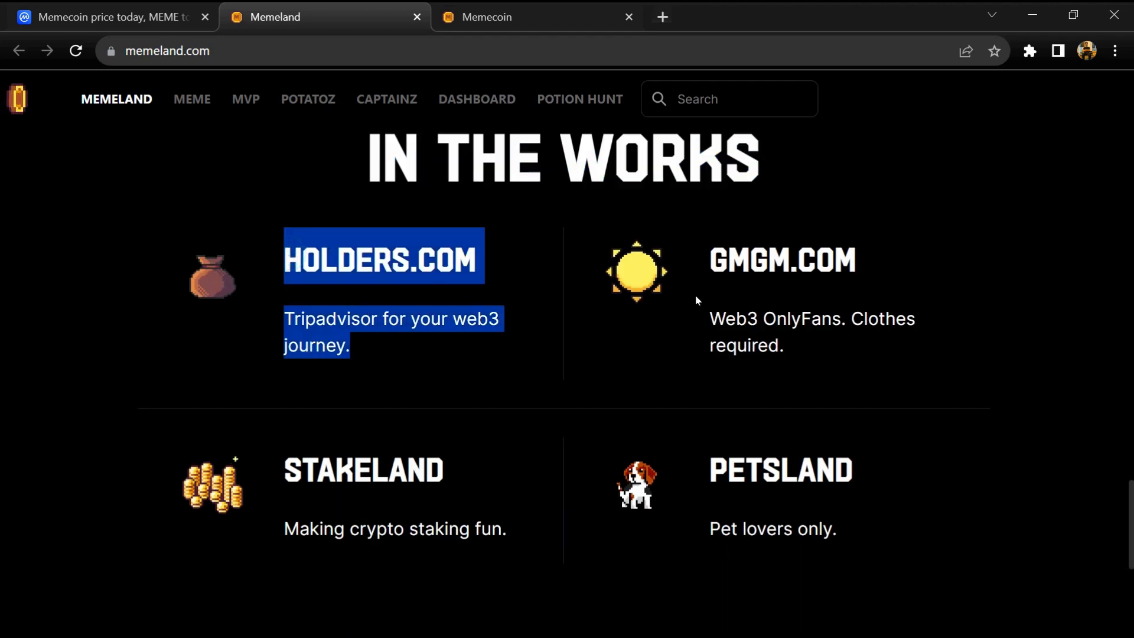
scroll("down", 3)
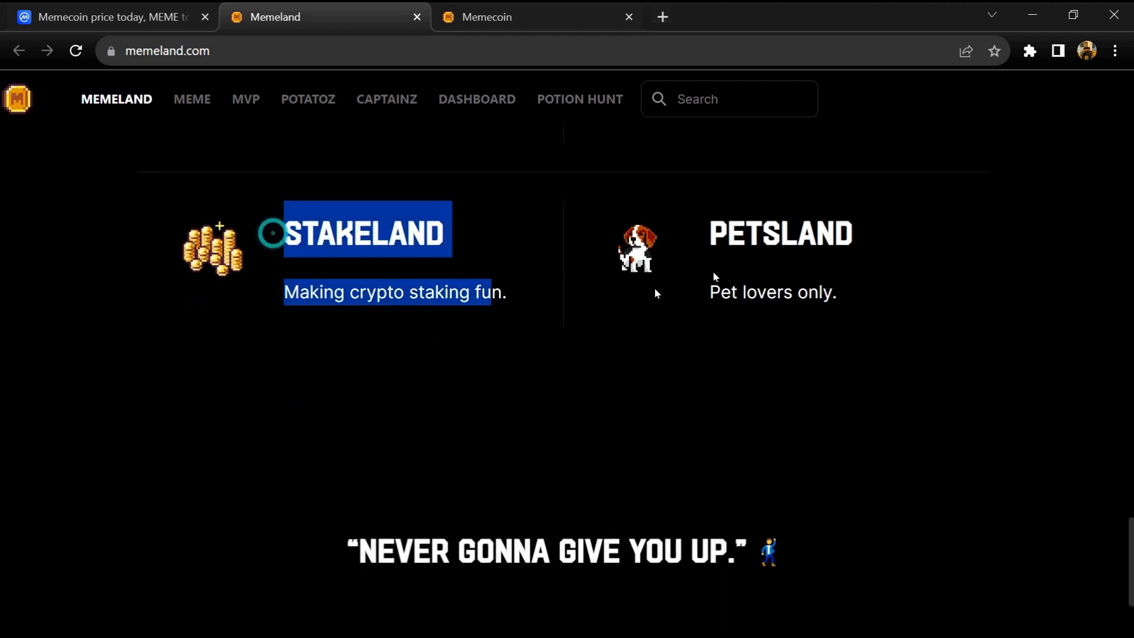
scroll("down", 3)
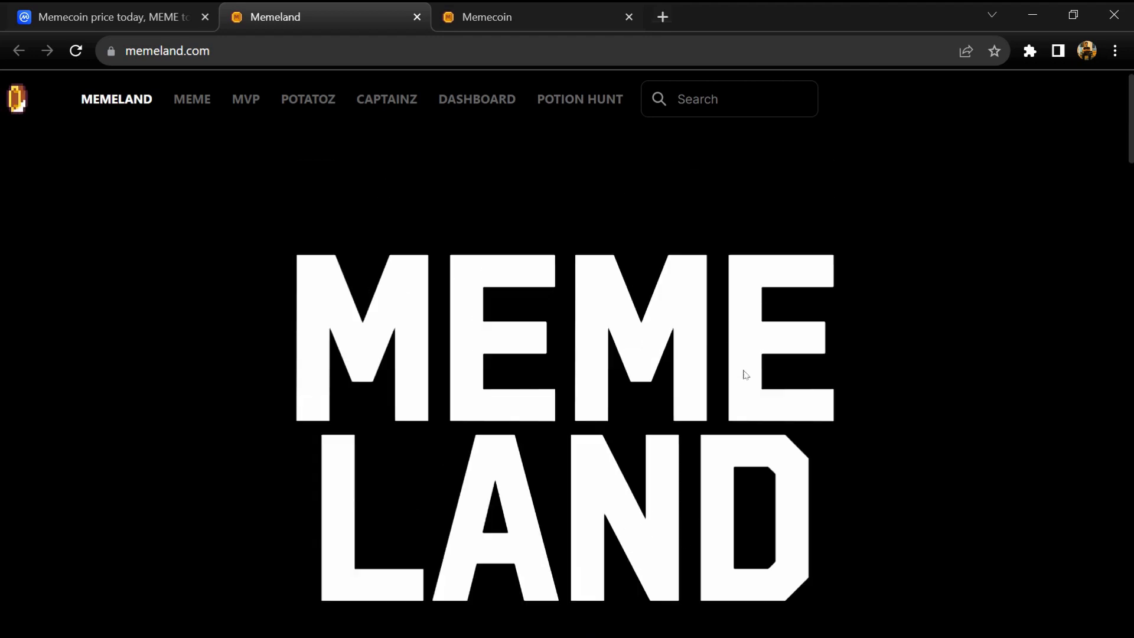
mouse_move(355, 114)
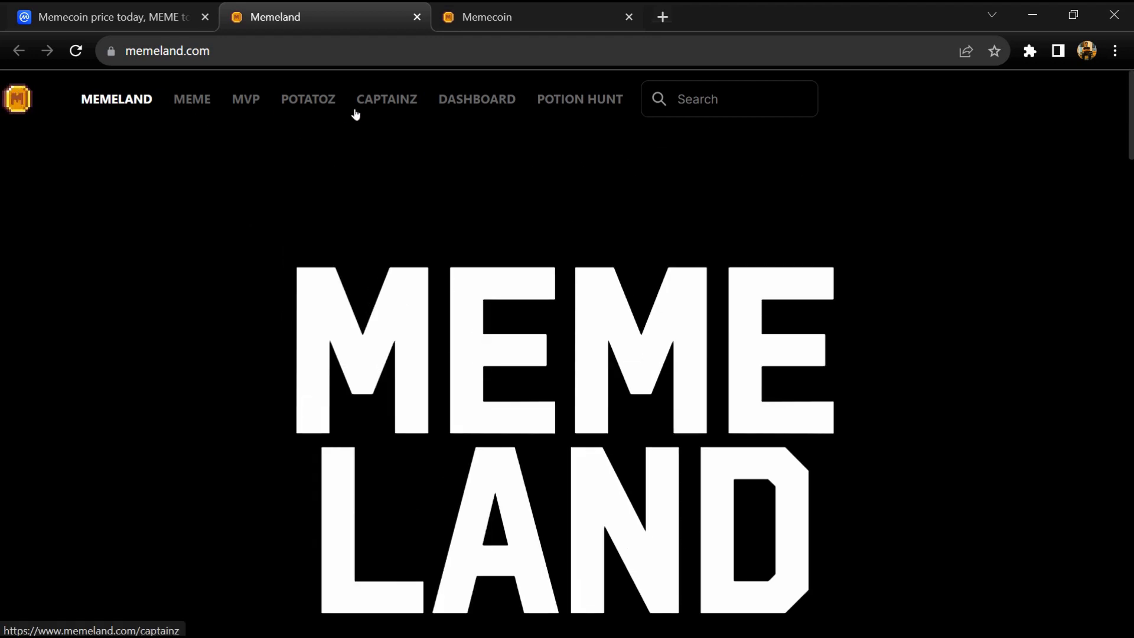
left_click(537, 16)
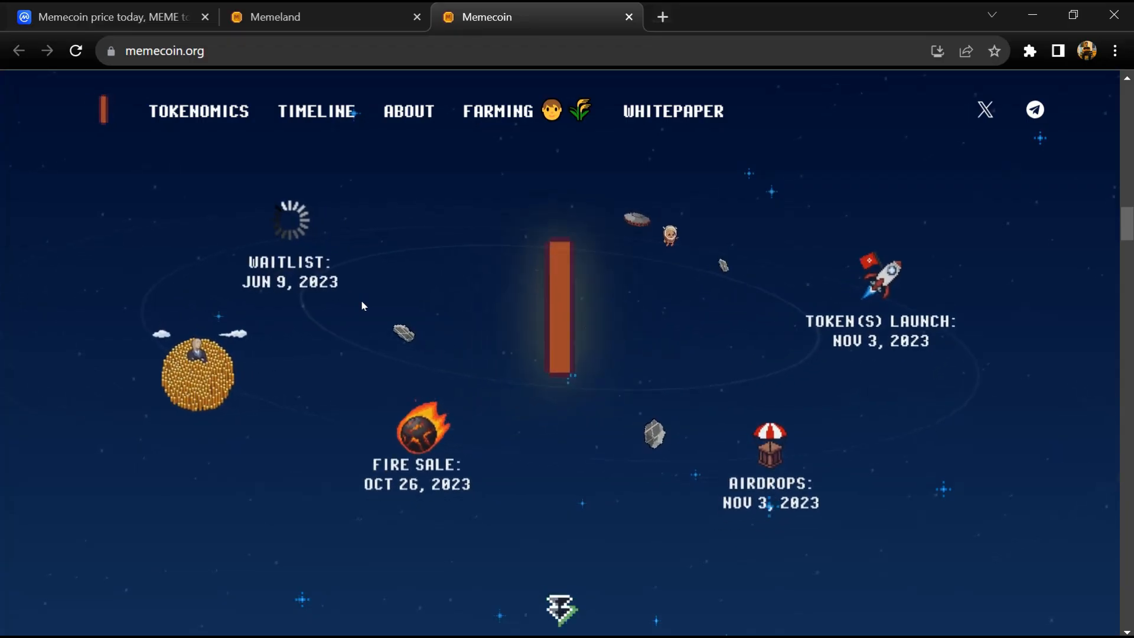
Check CoinMarketCap's supply figures, then open the Ethereum contract on Etherscan
left_click(324, 16)
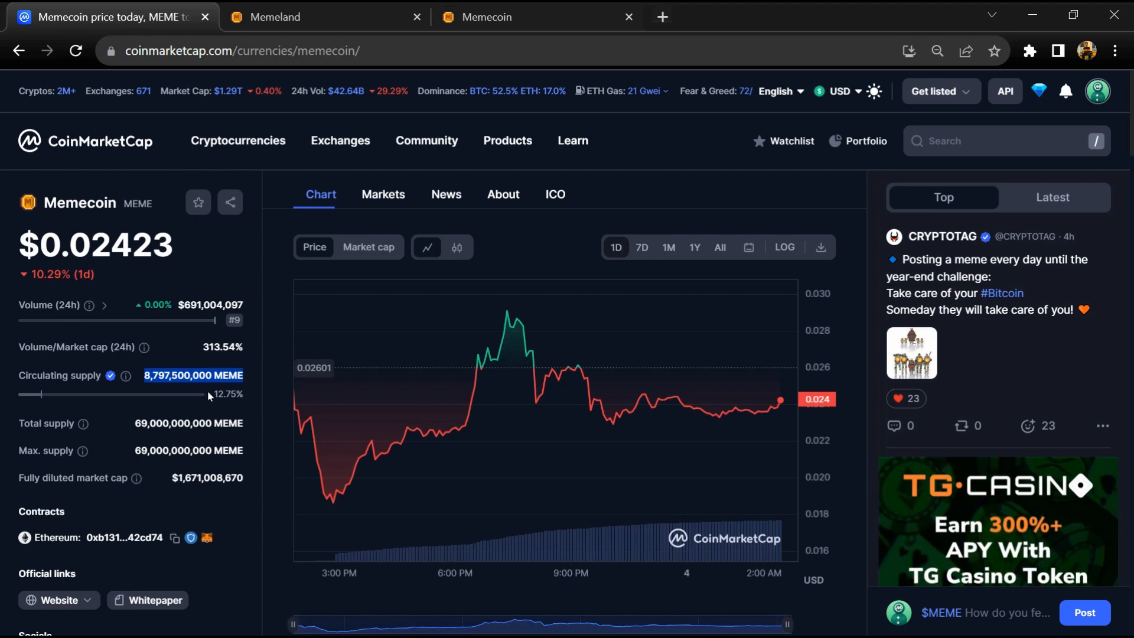
left_click(105, 538)
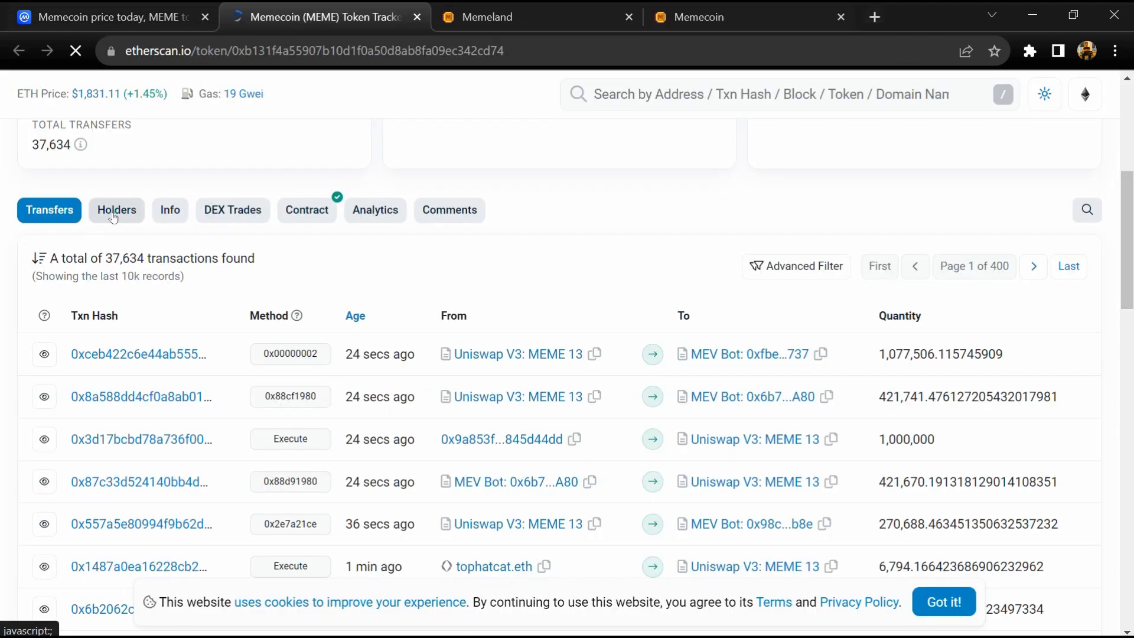
Open the Holders tab to see the largest address at 27% and Binance 14 at 5.76%
left_click(116, 210)
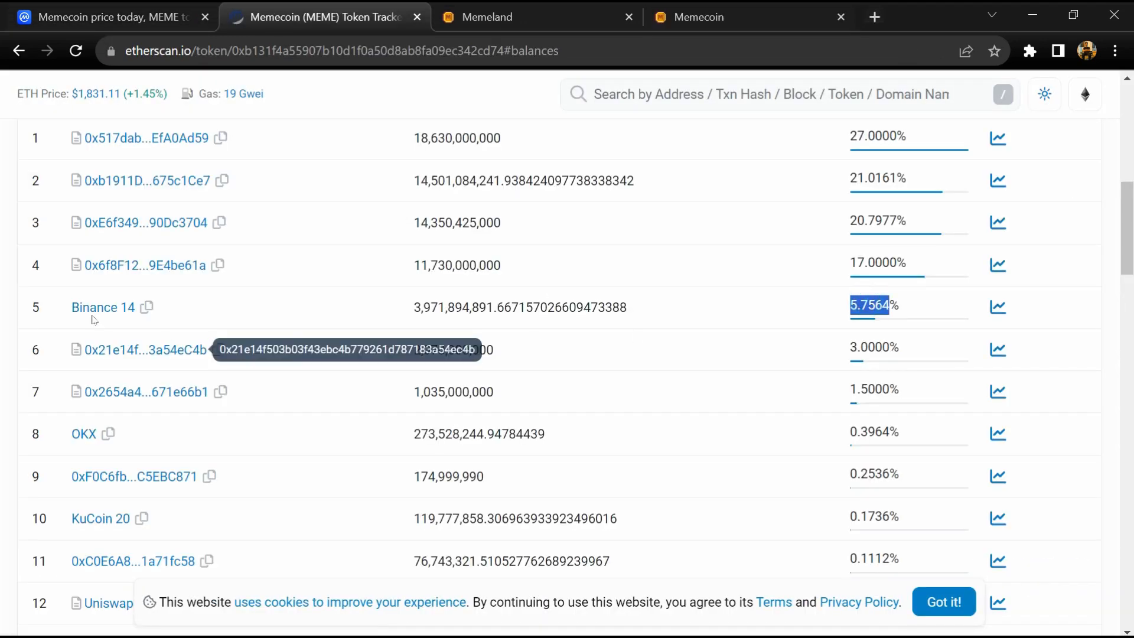
mouse_move(103, 307)
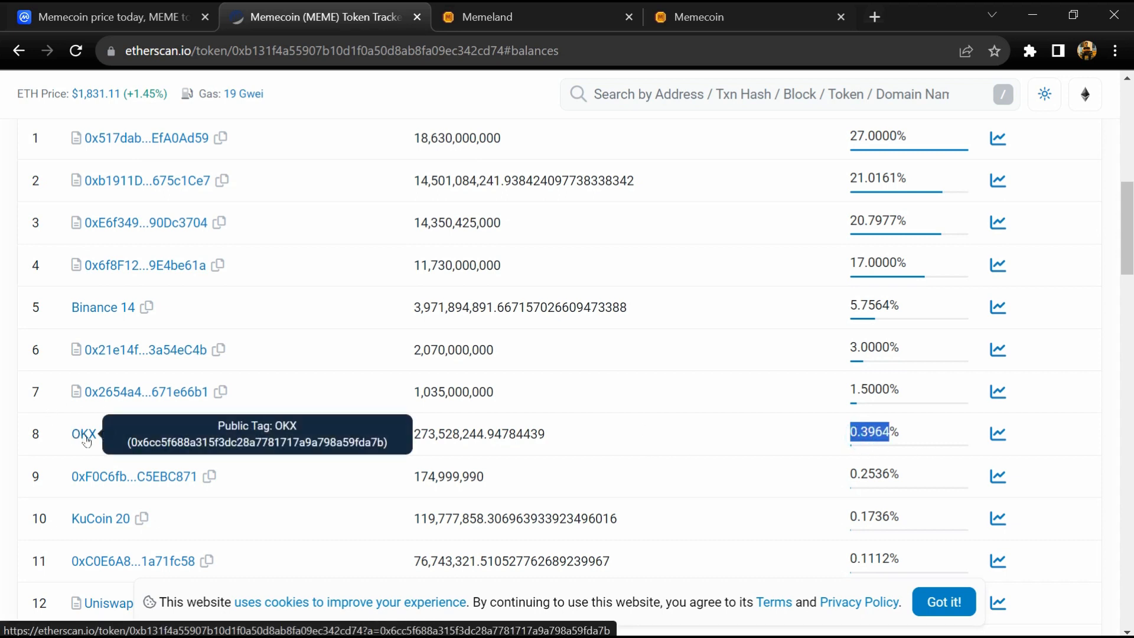
scroll("down", 3)
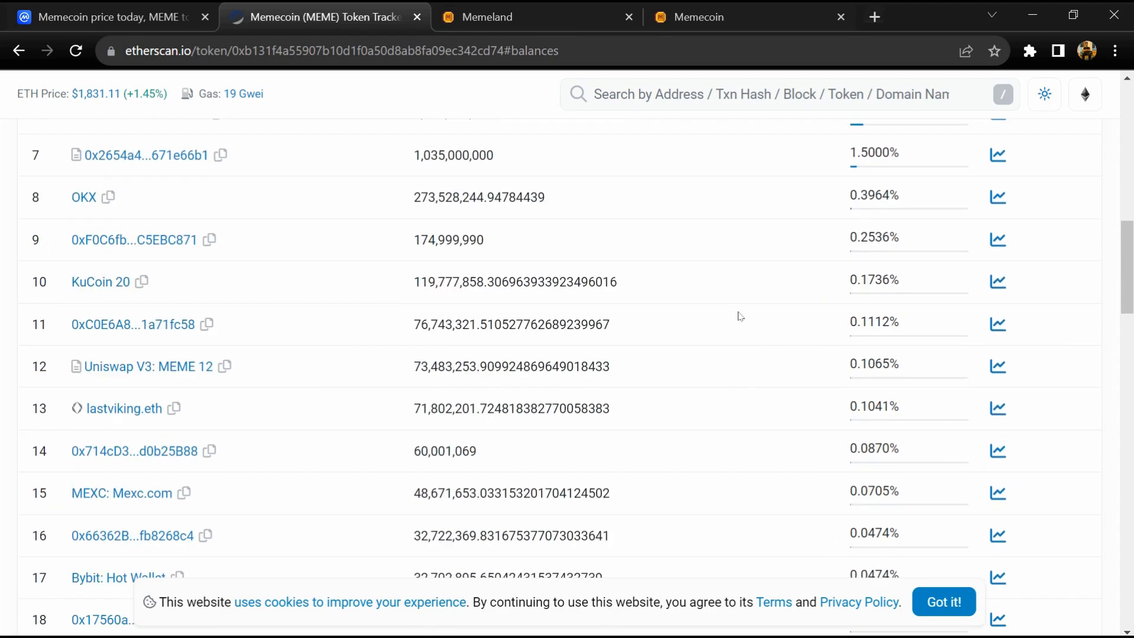
mouse_move(101, 282)
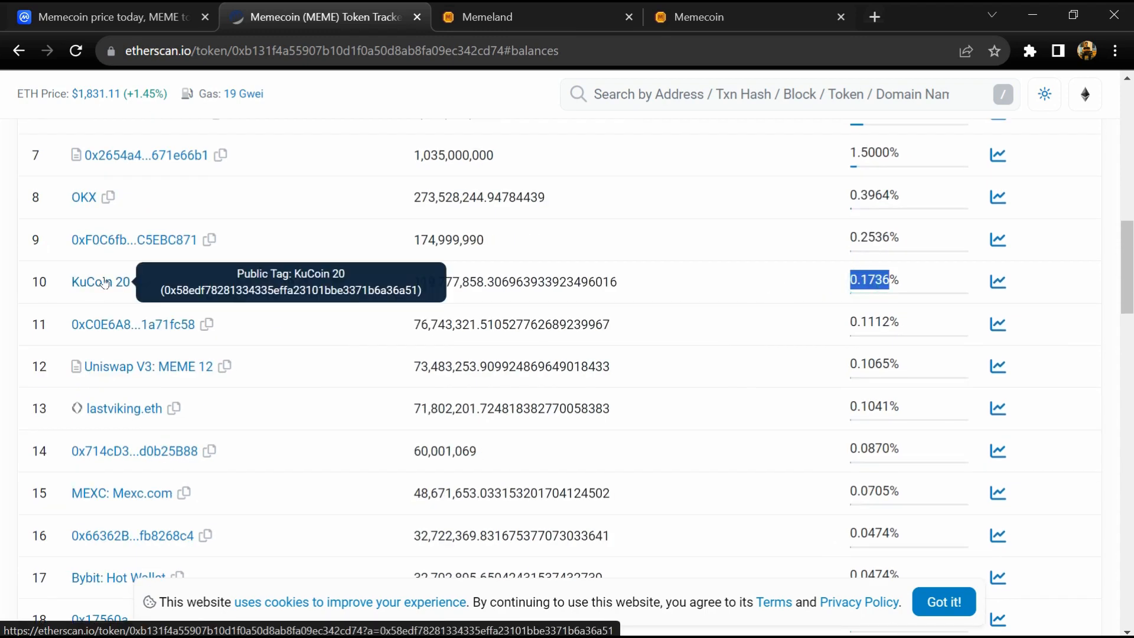
scroll("down", 3)
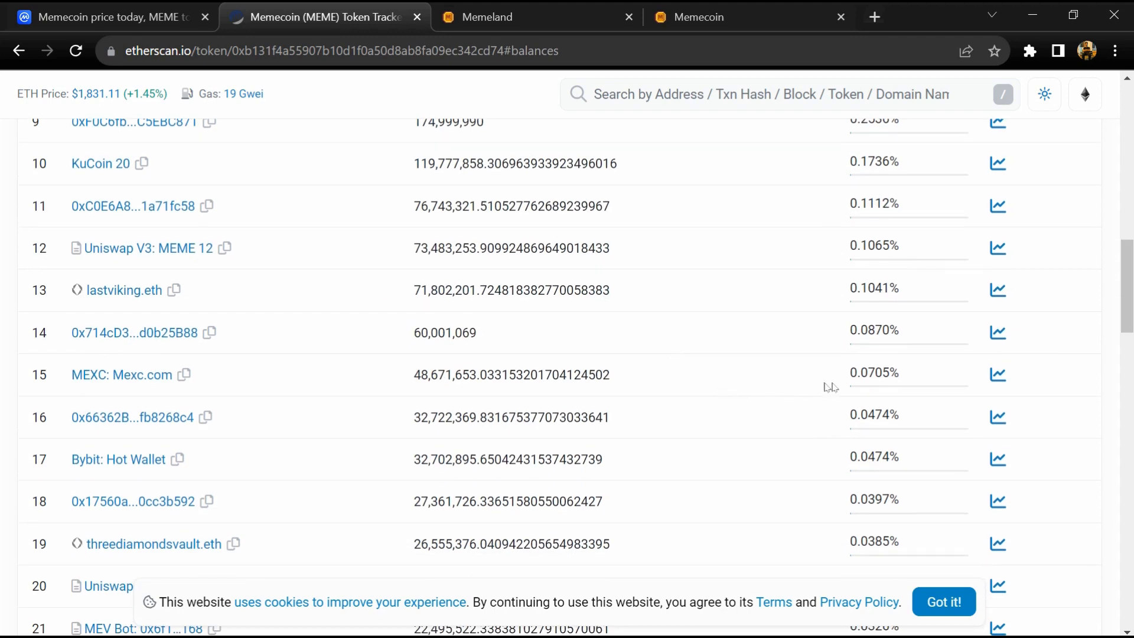
mouse_move(123, 375)
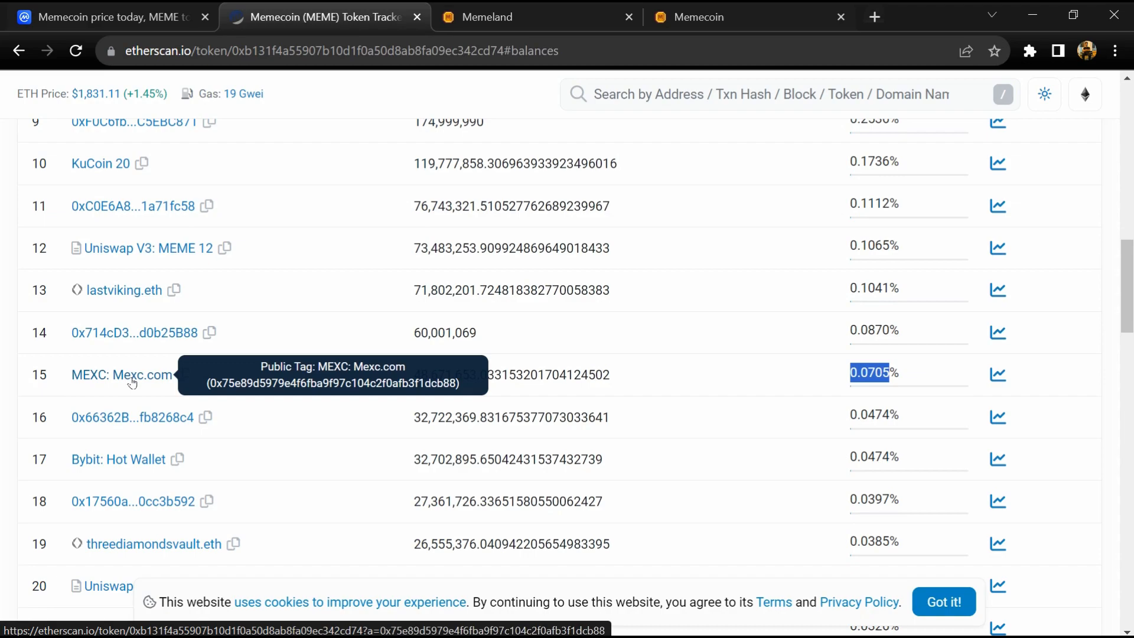
scroll("down", 3)
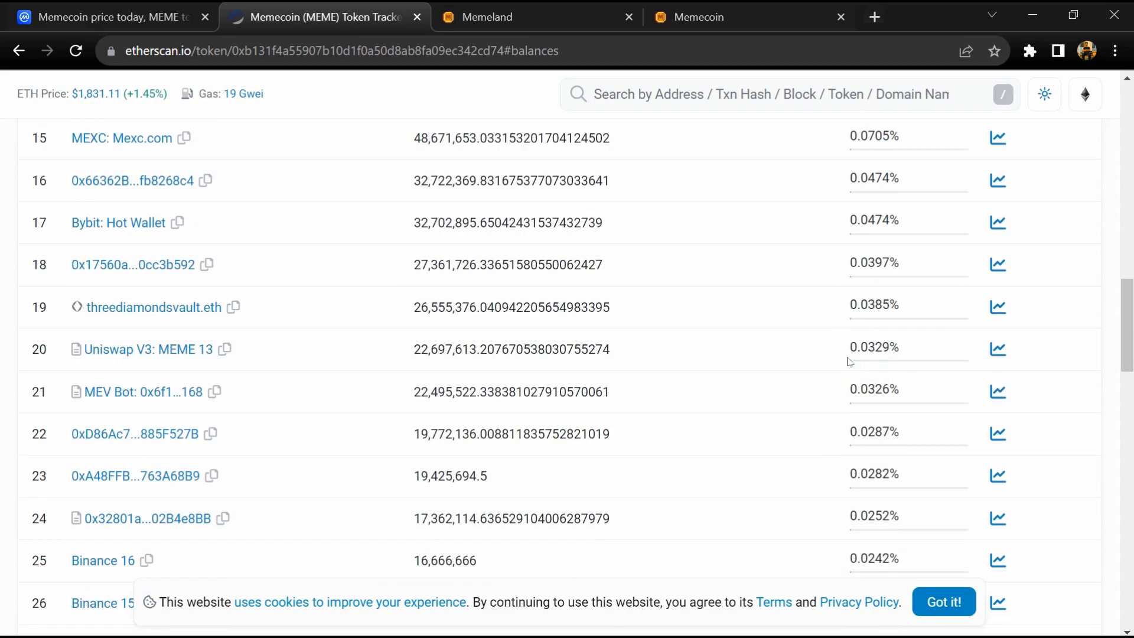
scroll("down", 3)
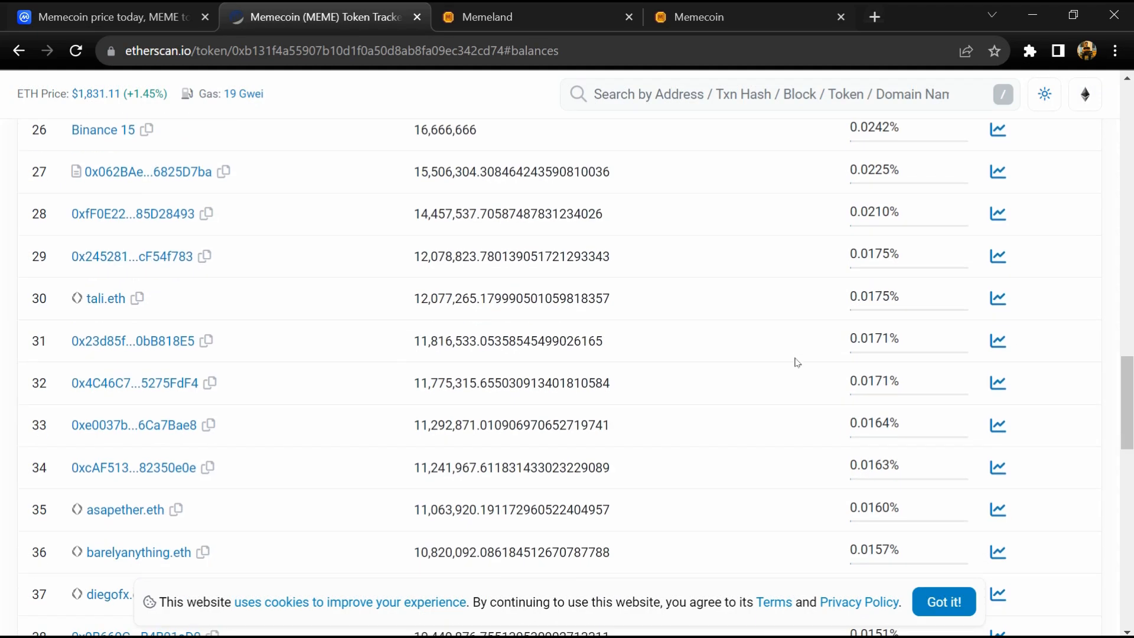
scroll("down", 3)
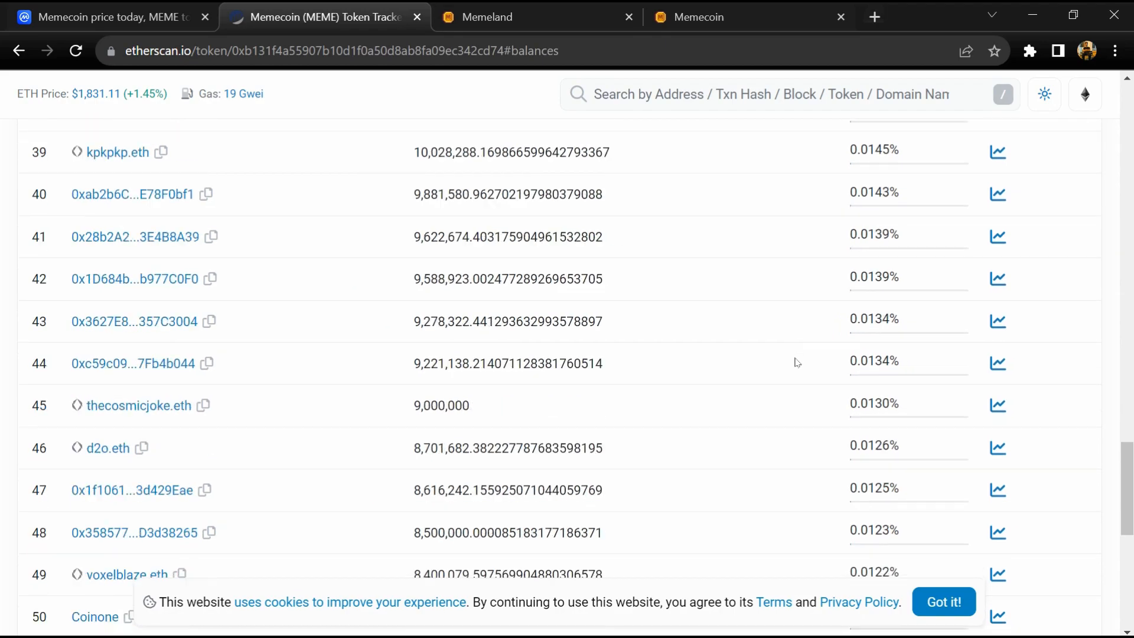